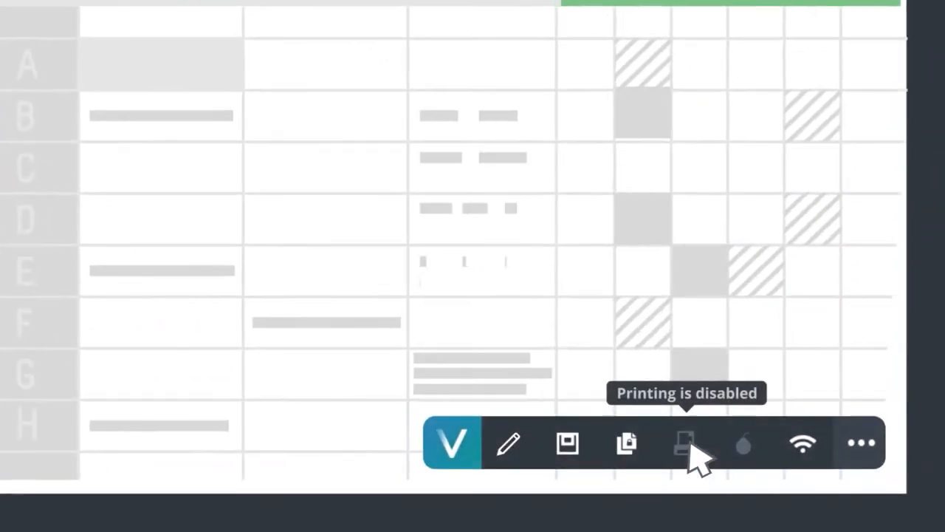
pyautogui.moveTo(332, 185)
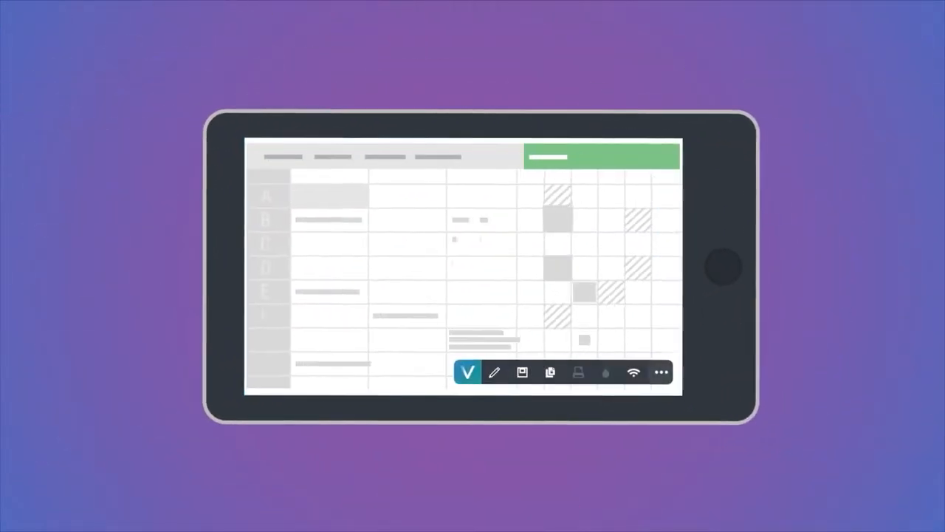
pyautogui.click(406, 244)
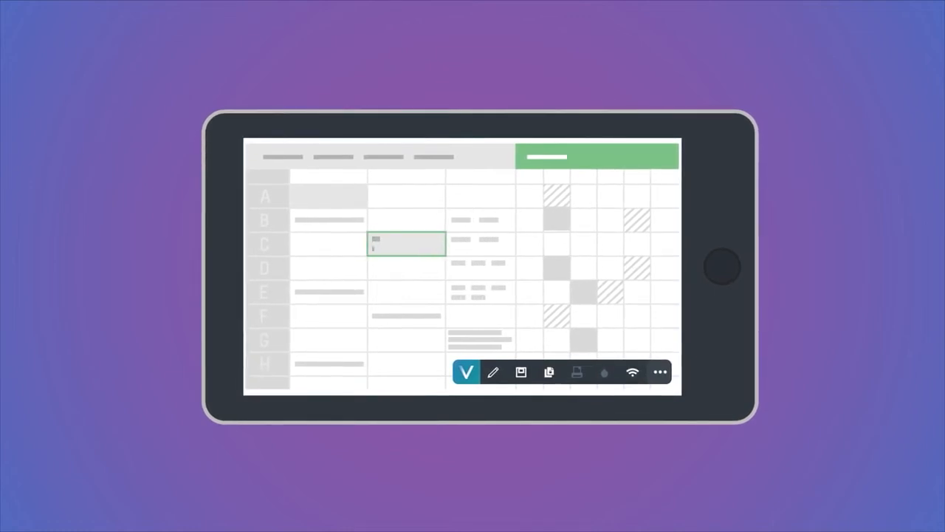